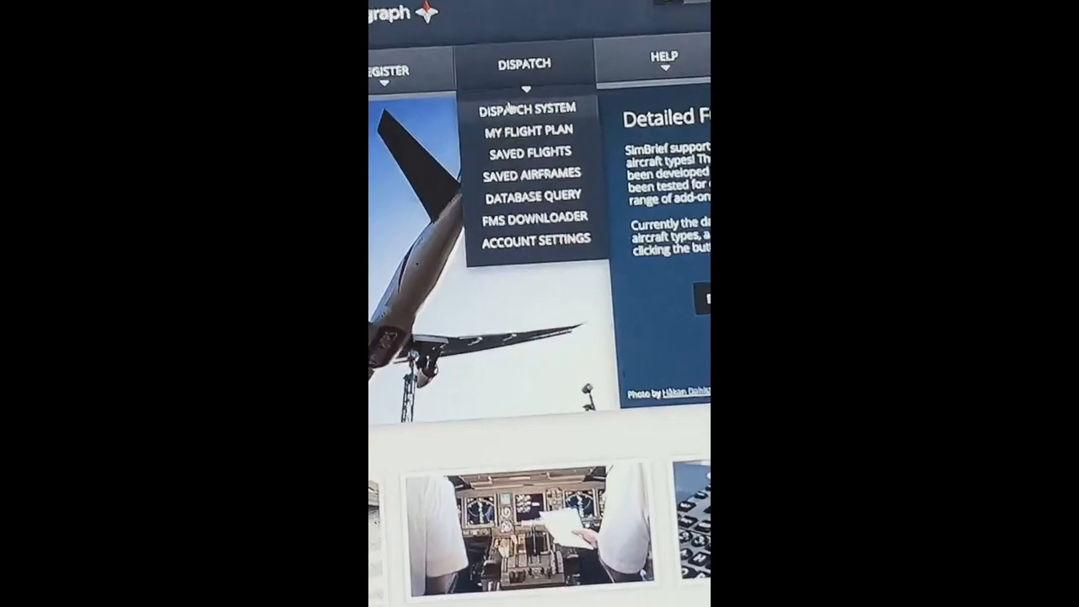
Step: Open Dispatch System from the Dispatch menu and create a new flight plan form
{"action": "left_click", "coordinate": [527, 108]}
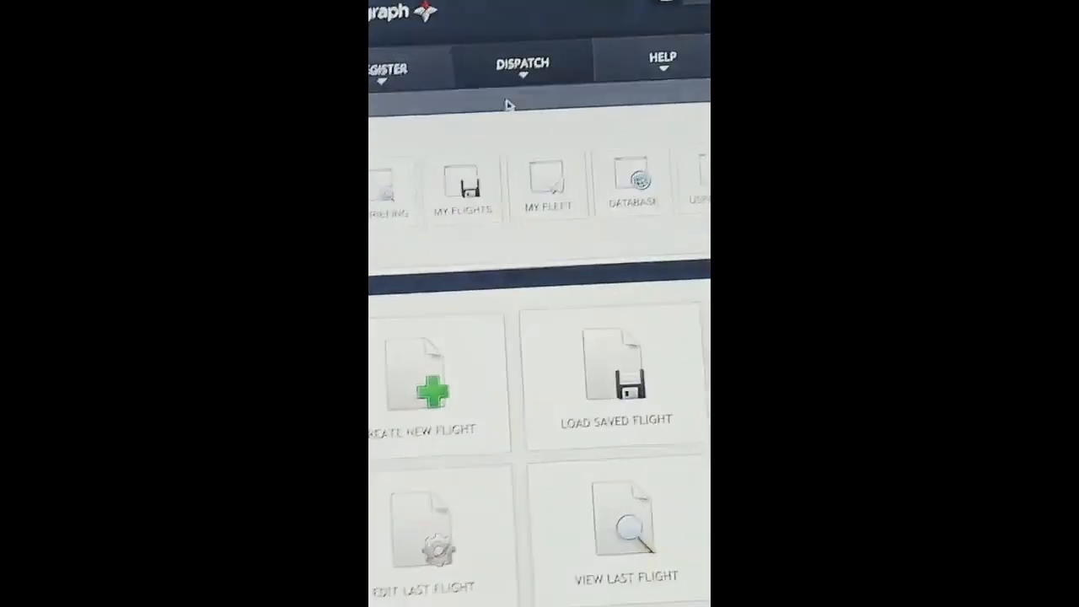
{"action": "left_click", "coordinate": [425, 380]}
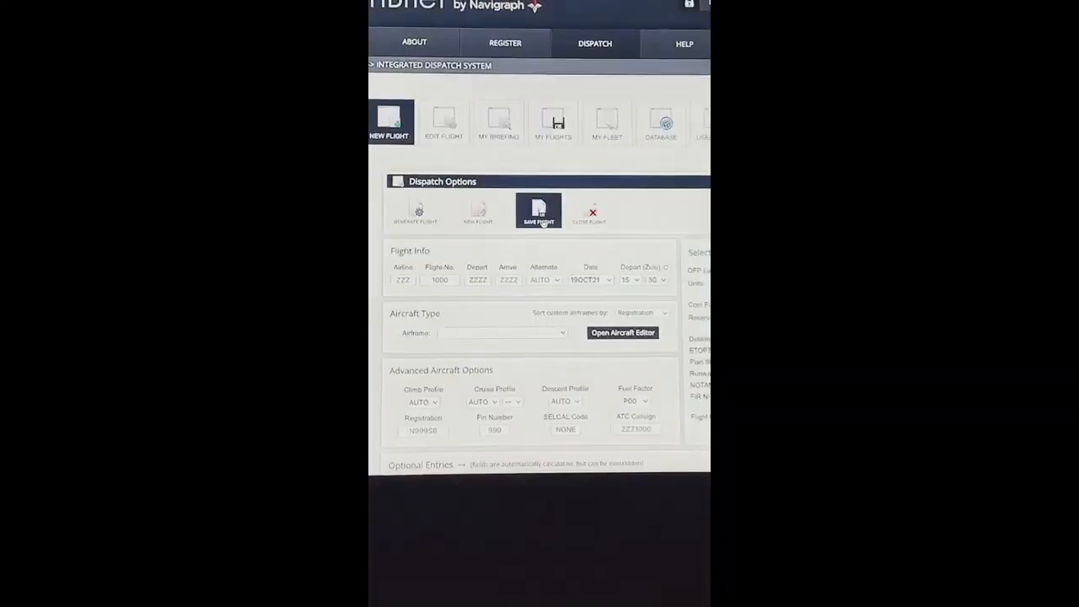